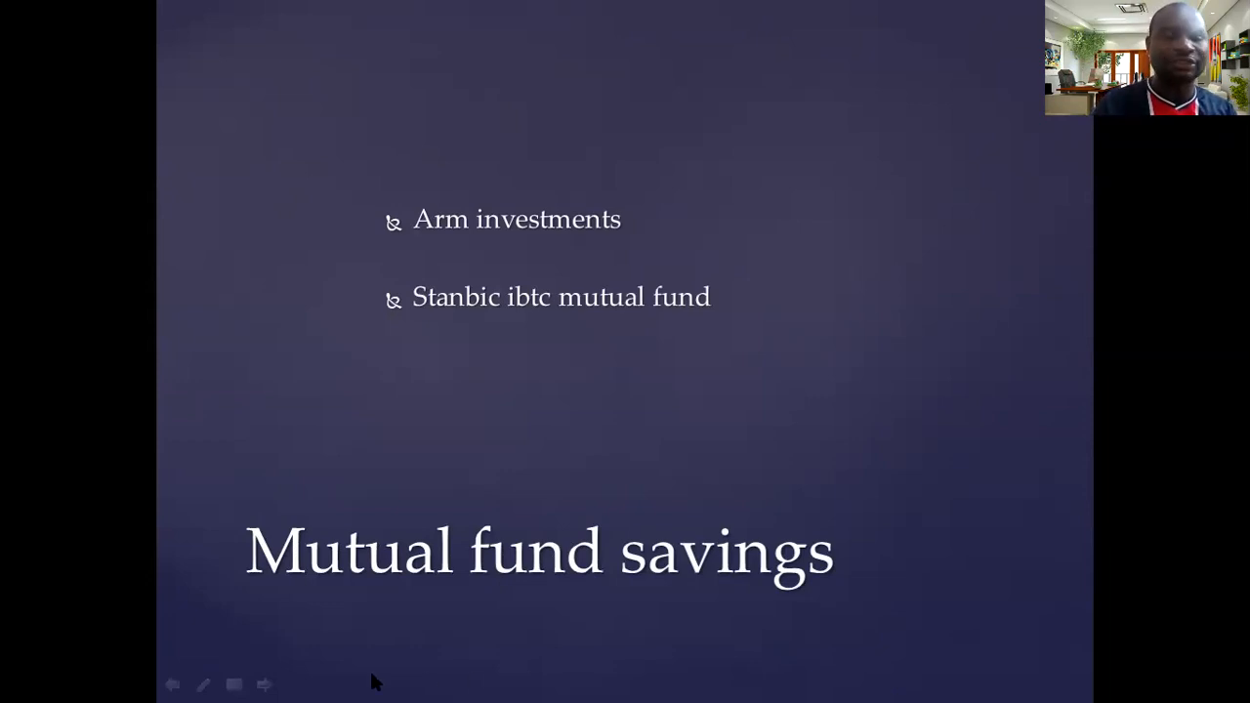
# Step: End the slide show and return to Normal view on slide 6, Mutual fund savings
pyautogui.press('Escape')
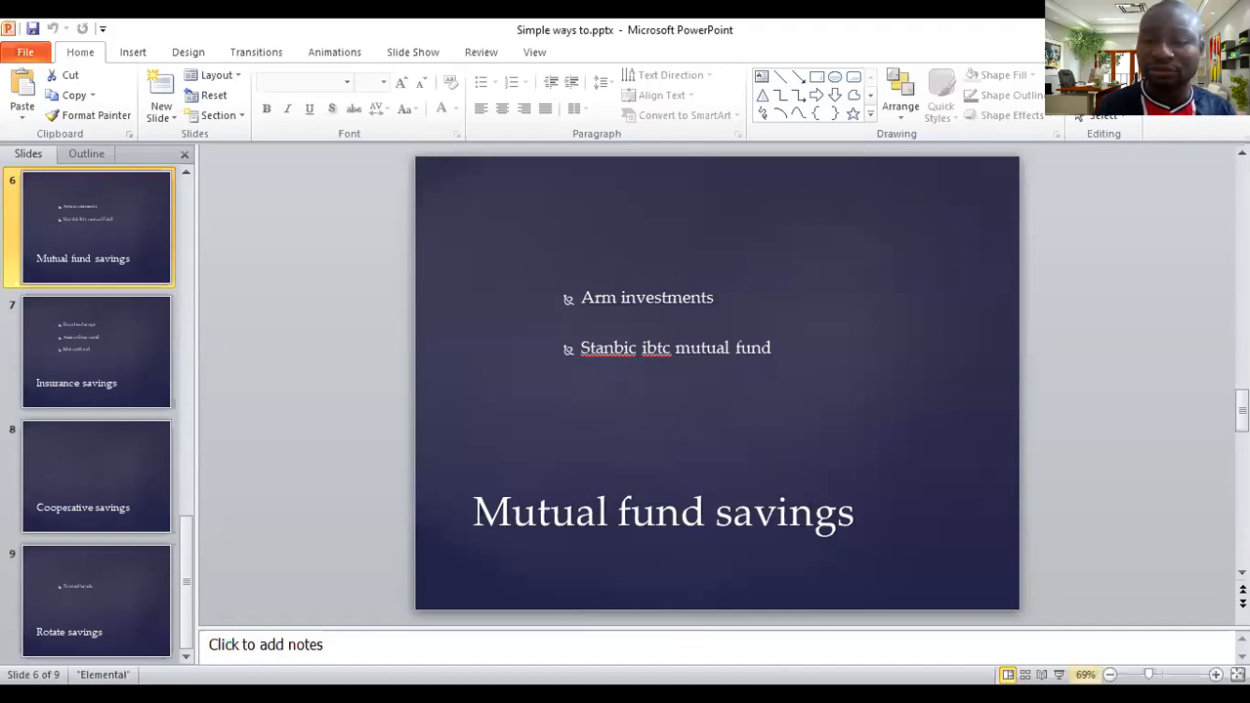
# Step: Restart the full-screen slide show, reaching the Cooperative savings slide (8 of 9)
pyautogui.press('F5')
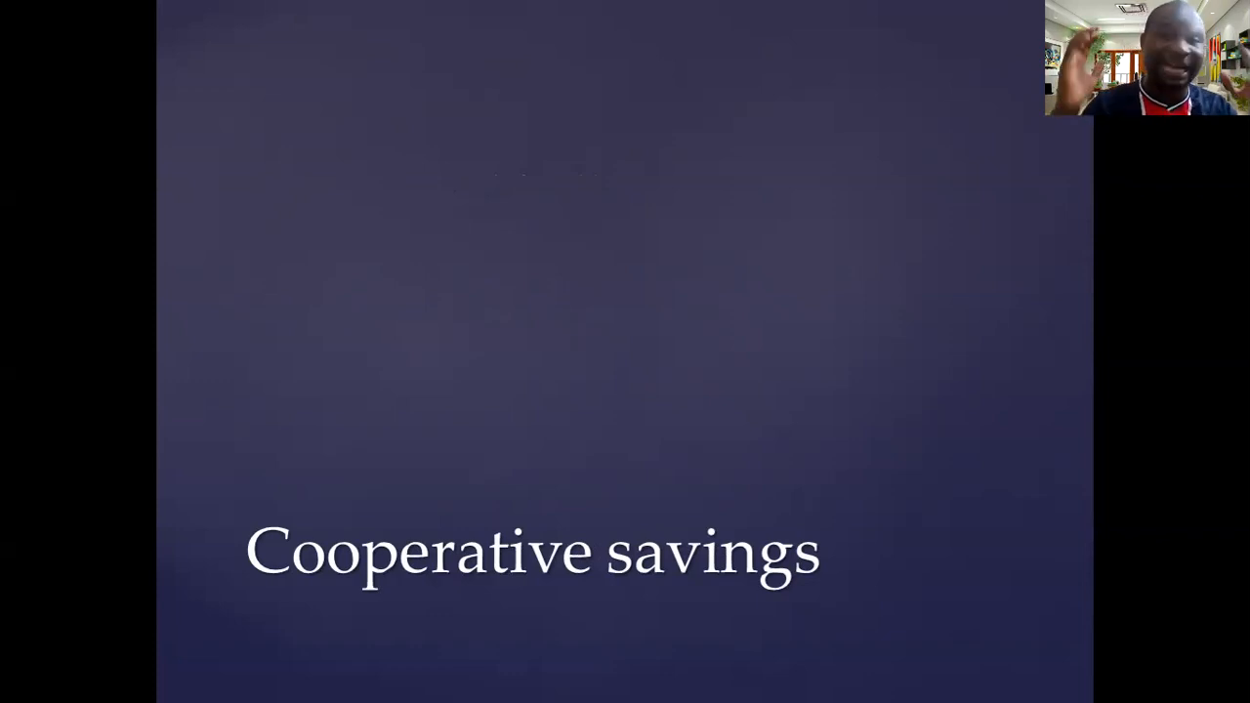
# Step: Right-click the Cooperative savings slide to show the slide show context menu
pyautogui.rightClick(1068, 669)
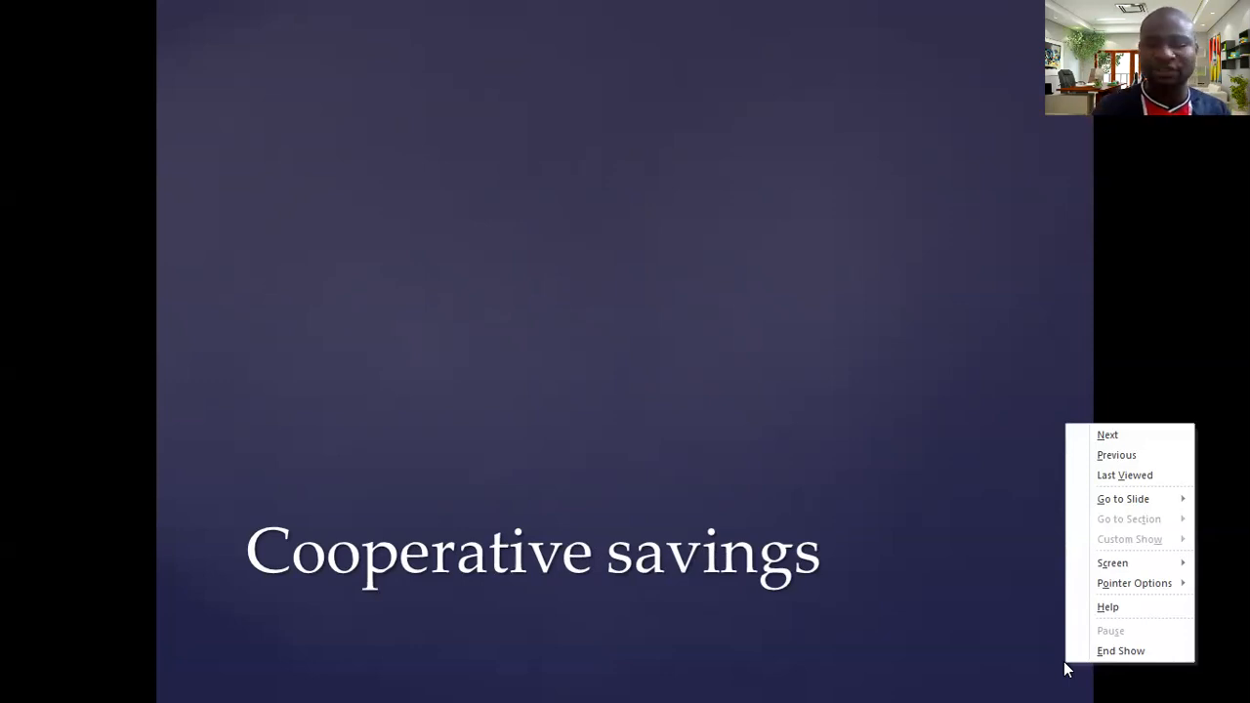
pyautogui.moveTo(1116, 454)
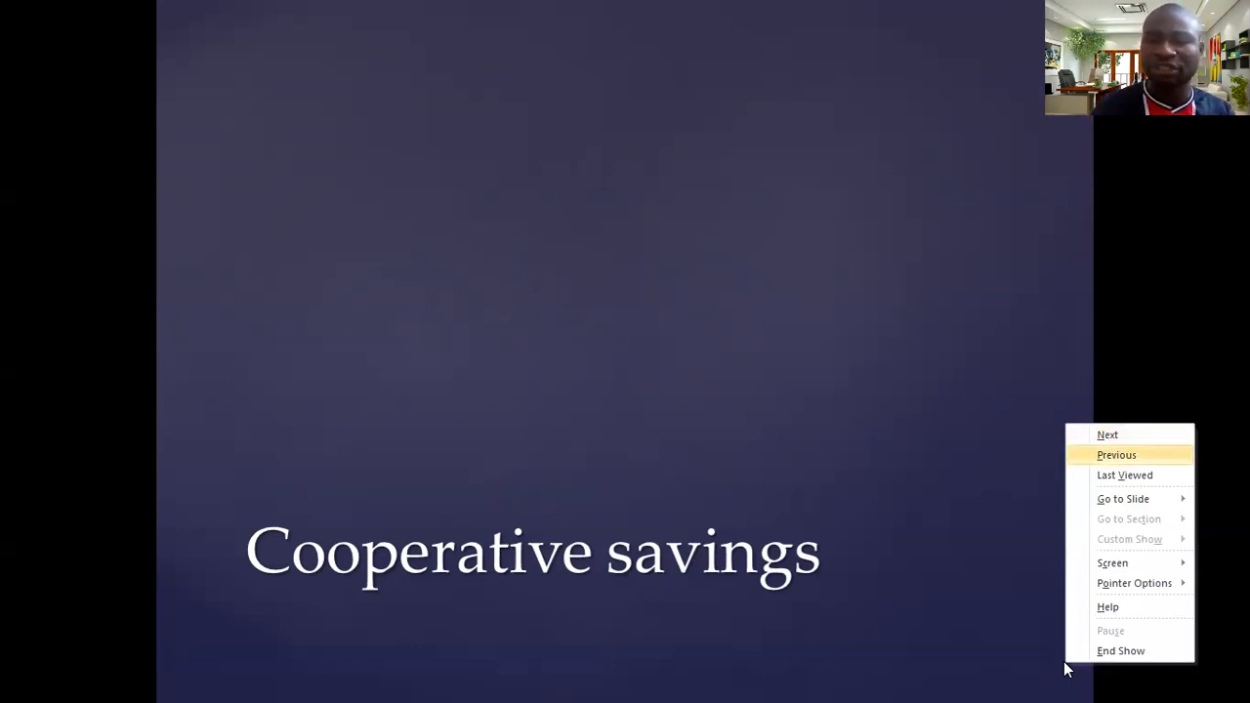
# Step: Choose End Show to return to editing on the Rotate savings slide (9 of 9)
pyautogui.click(1121, 650)
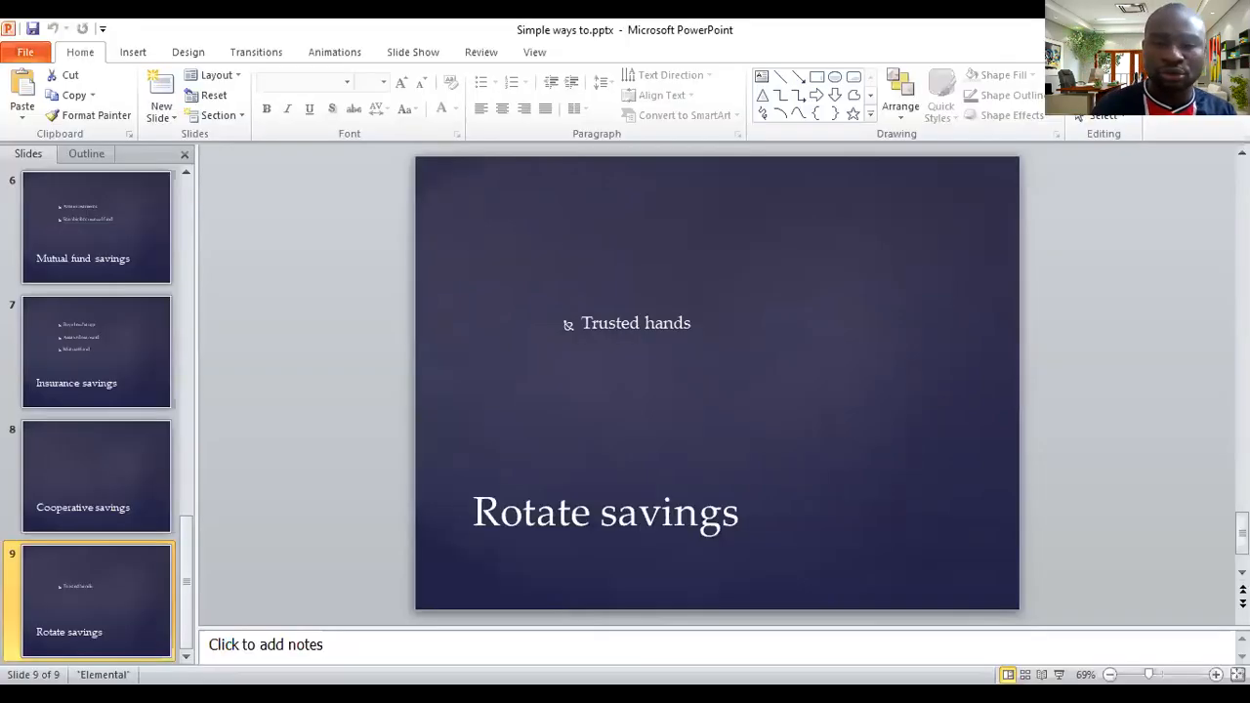